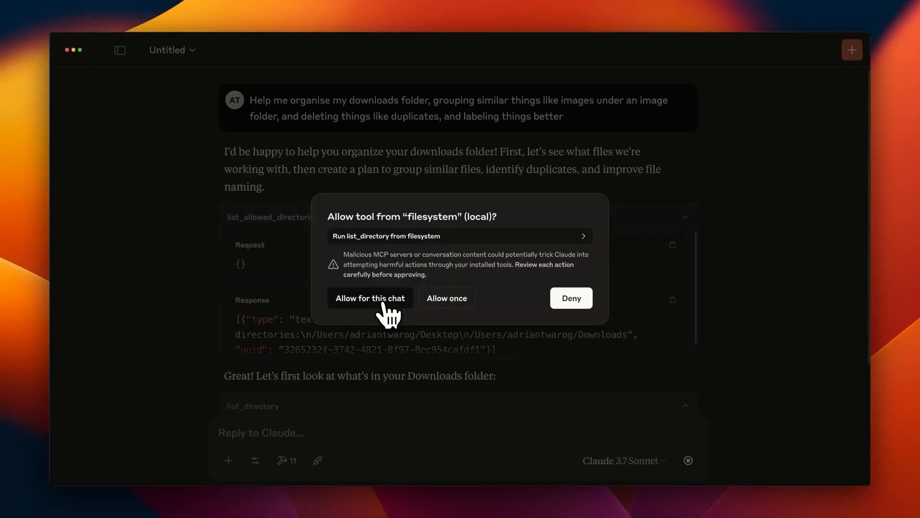
- Allow the filesystem list_directory tool for this chat so Claude can survey the Downloads folder
click(370, 297)
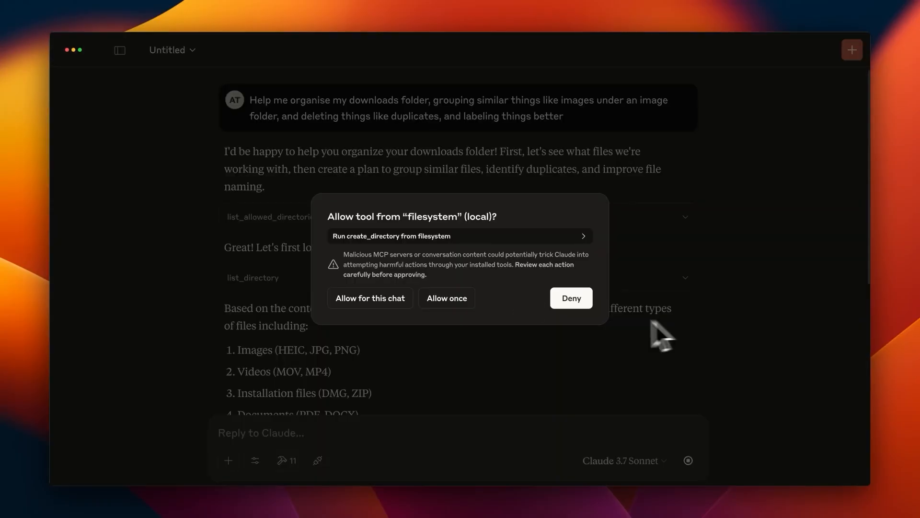